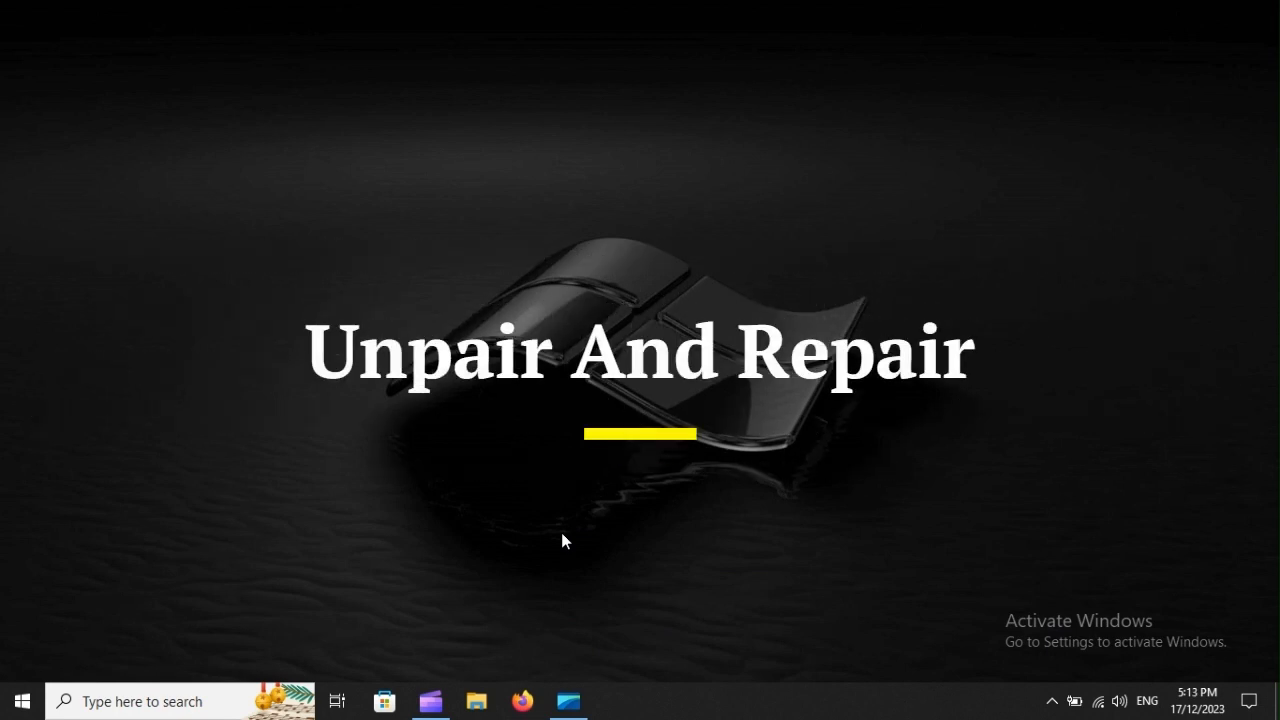
Bring up Windows Settings with the Win+I shortcut
key(Win+i)
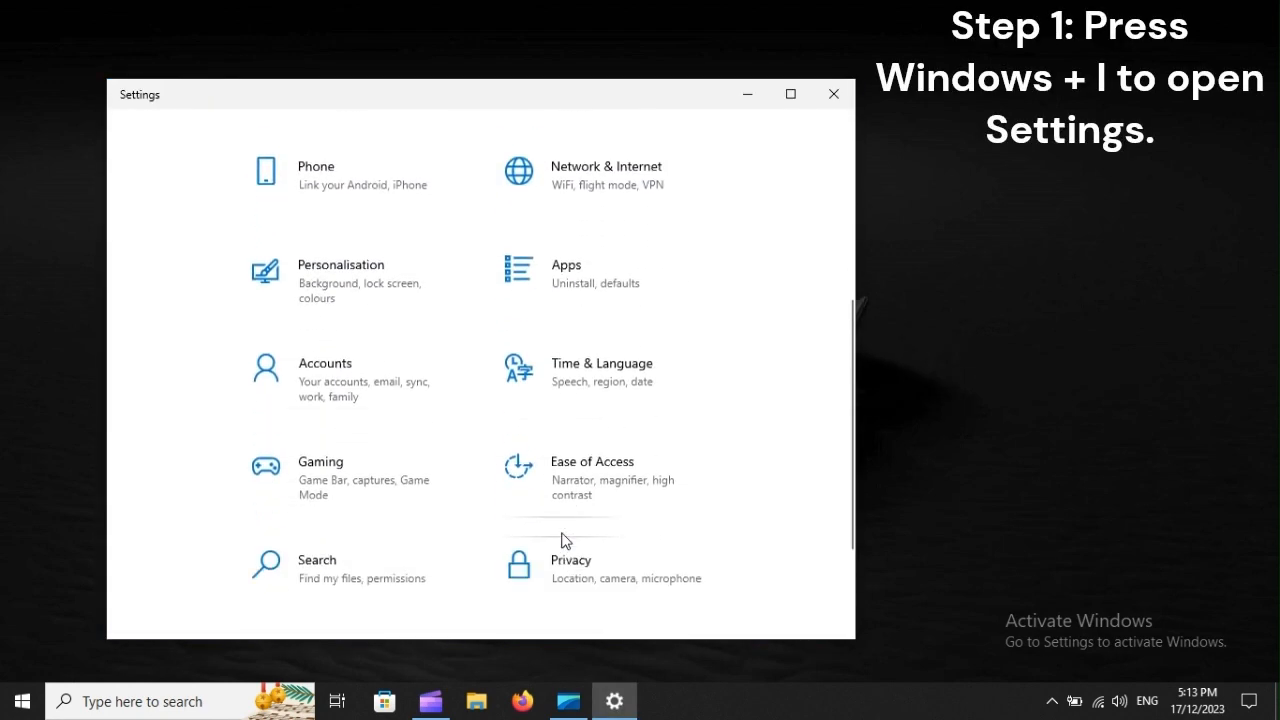
Go to Devices > Bluetooth & other devices and begin adding a Bluetooth device
scroll(up, 3)
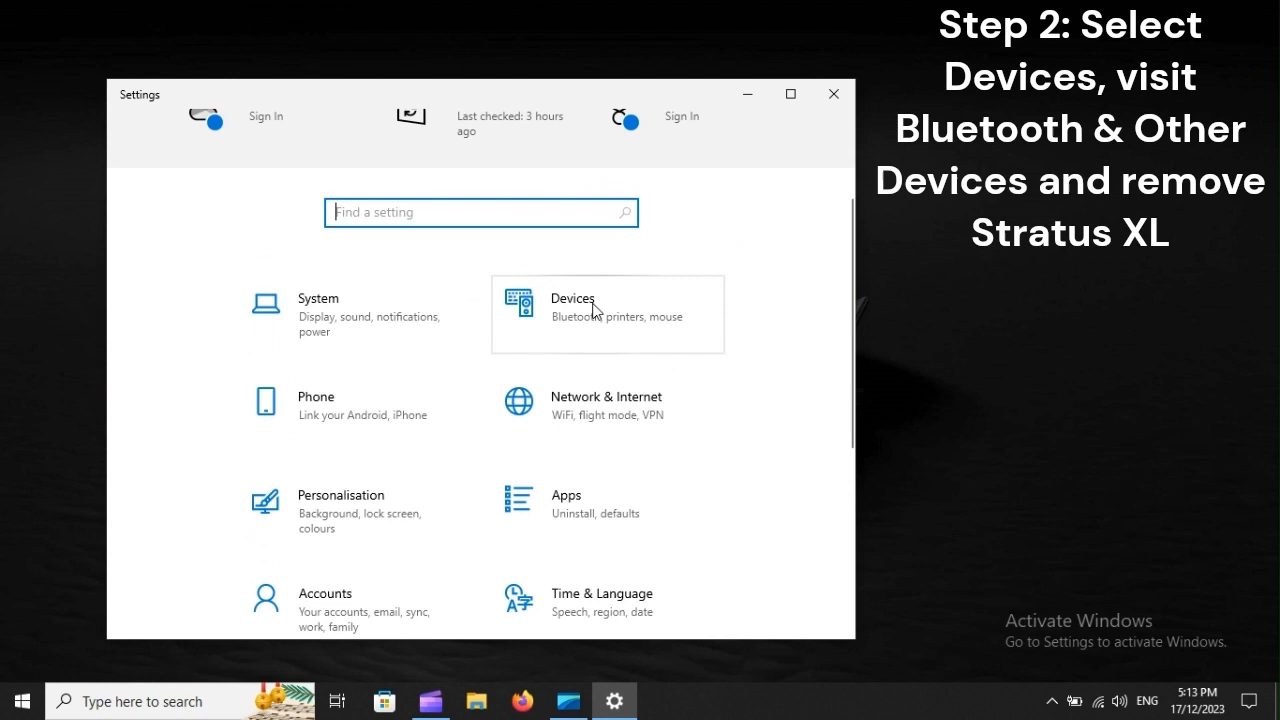
mouse_move(624, 316)
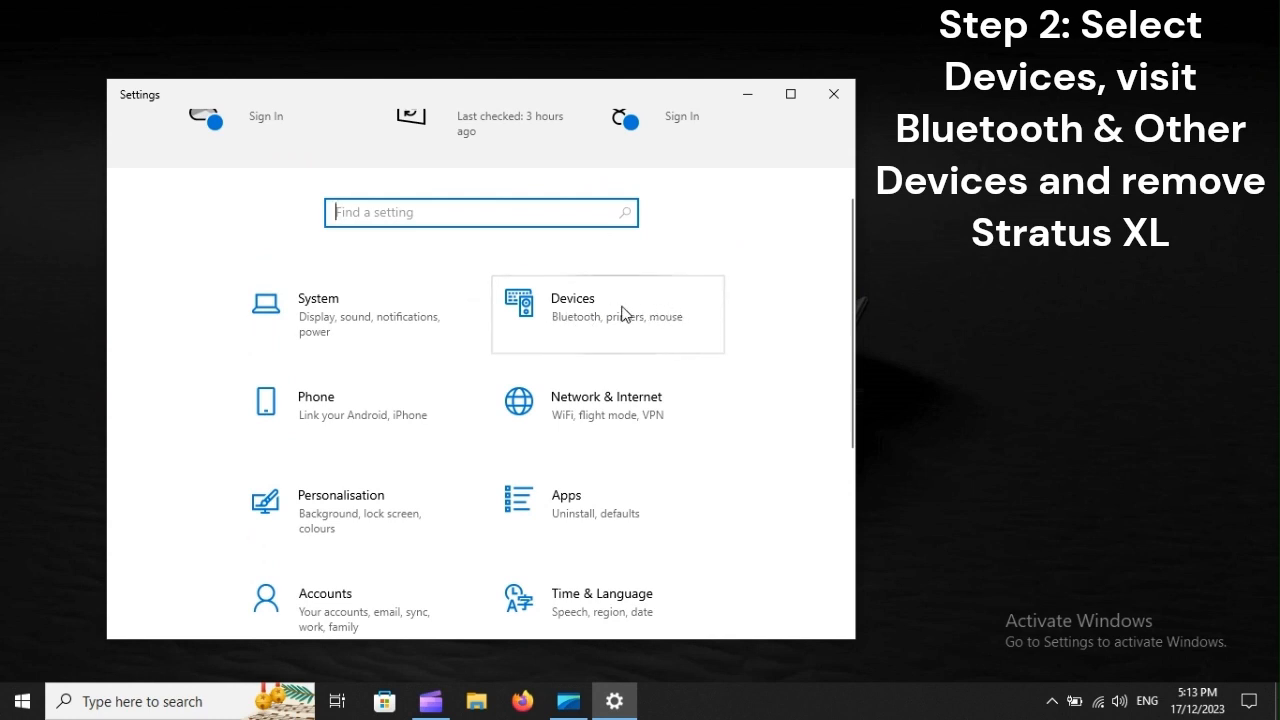
click(608, 312)
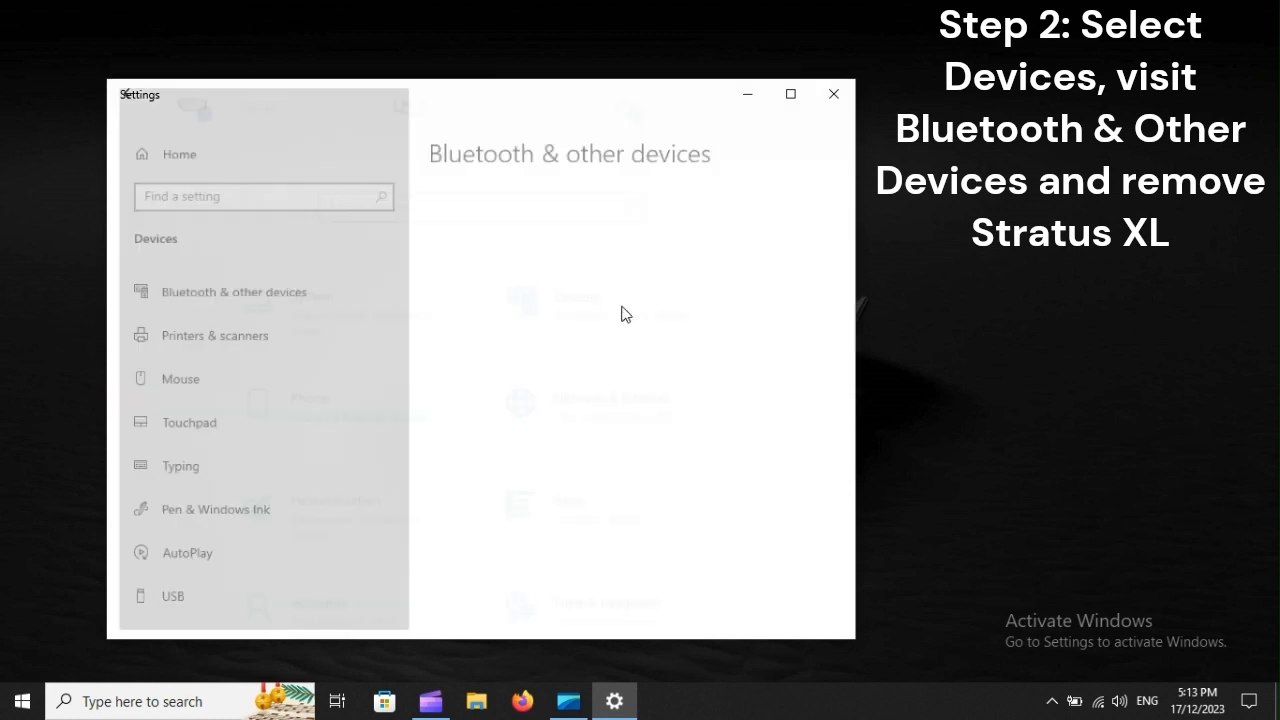
click(234, 292)
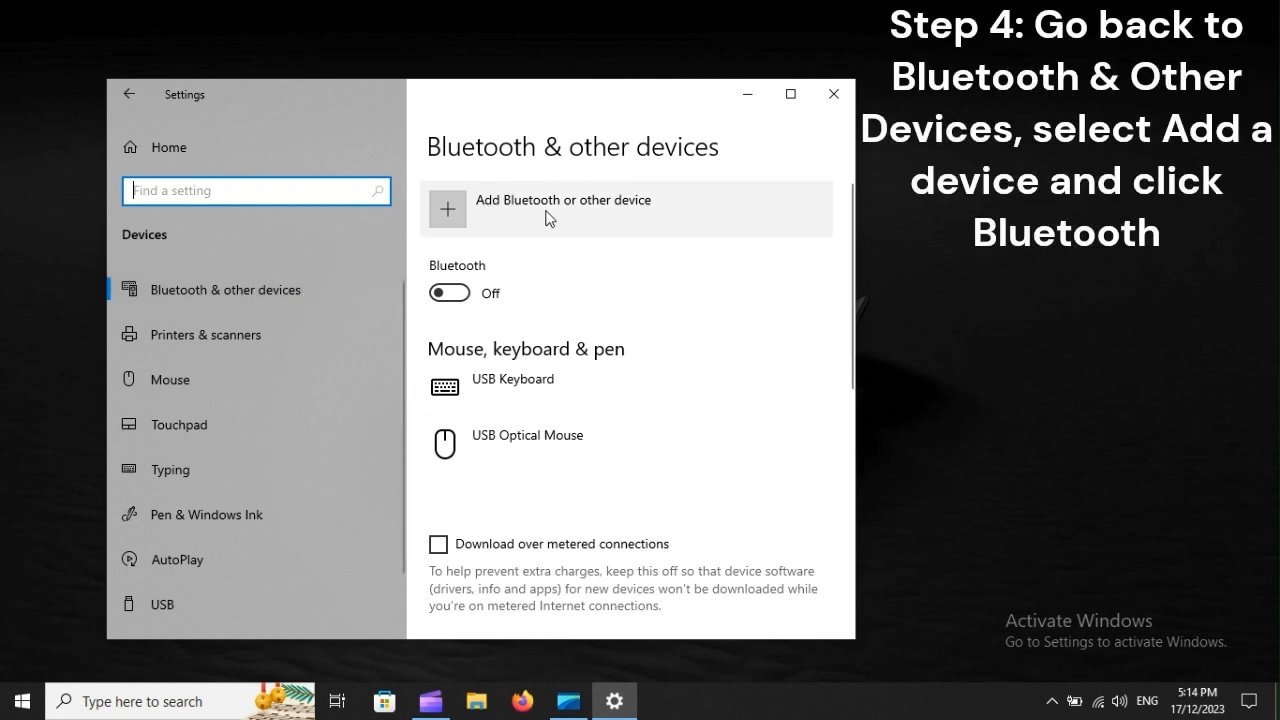
mouse_move(618, 218)
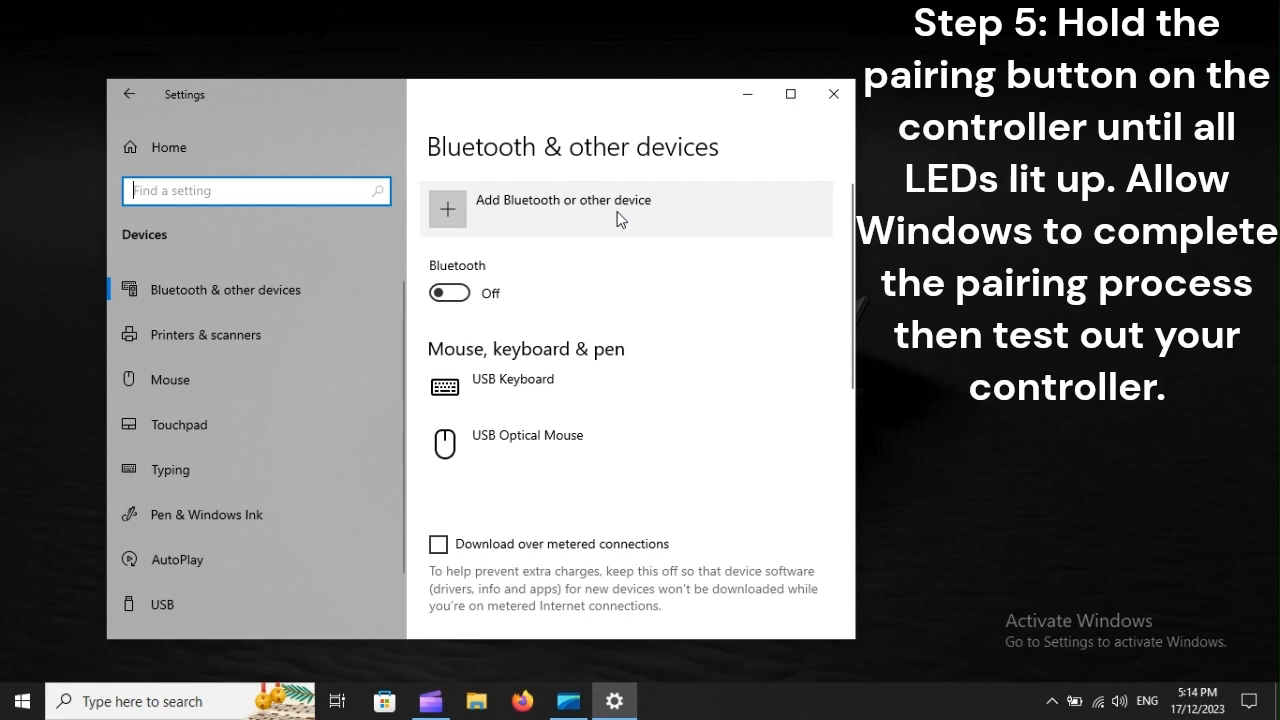
click(832, 94)
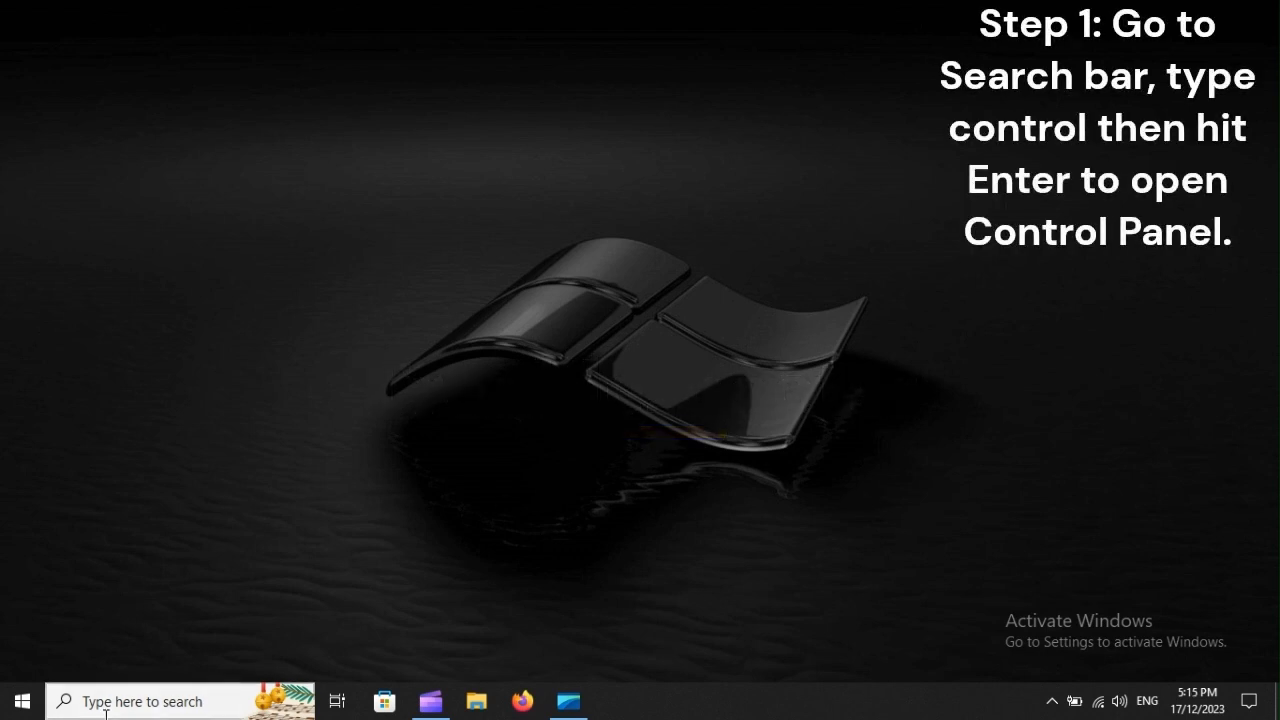
Search Start for 'control' to bring up Control Panel
text(co)
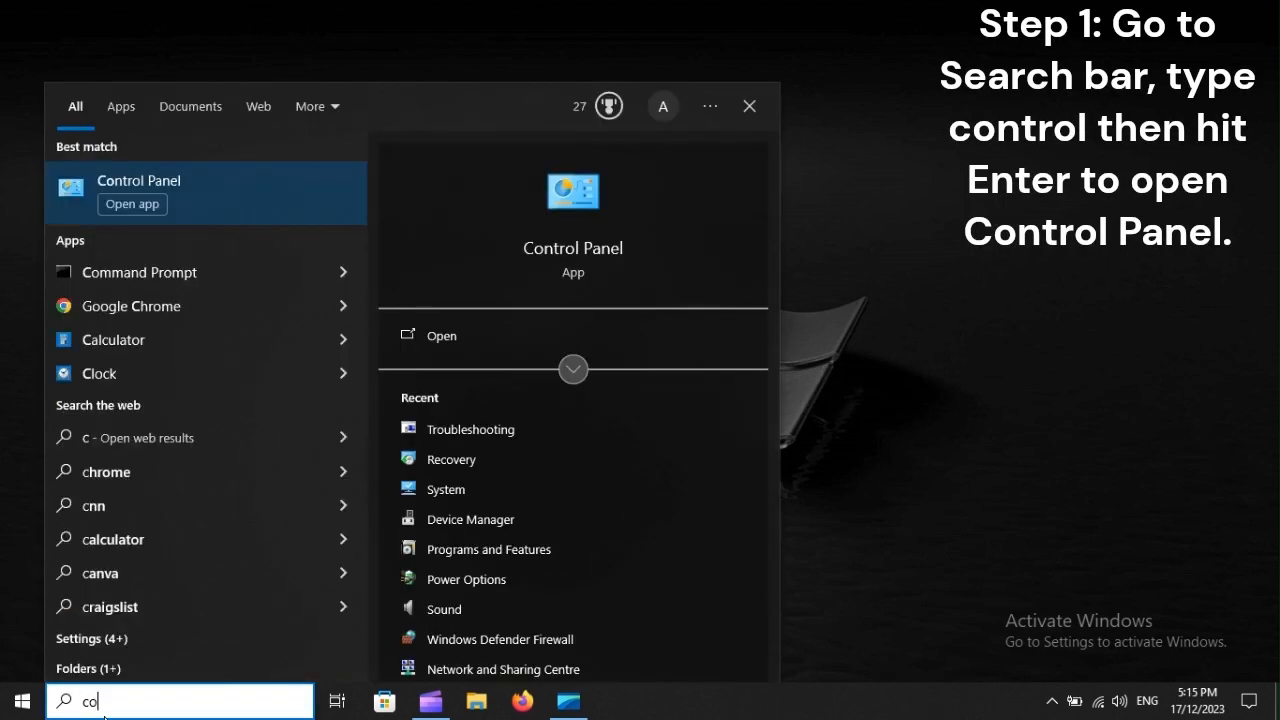
text(ntrol)
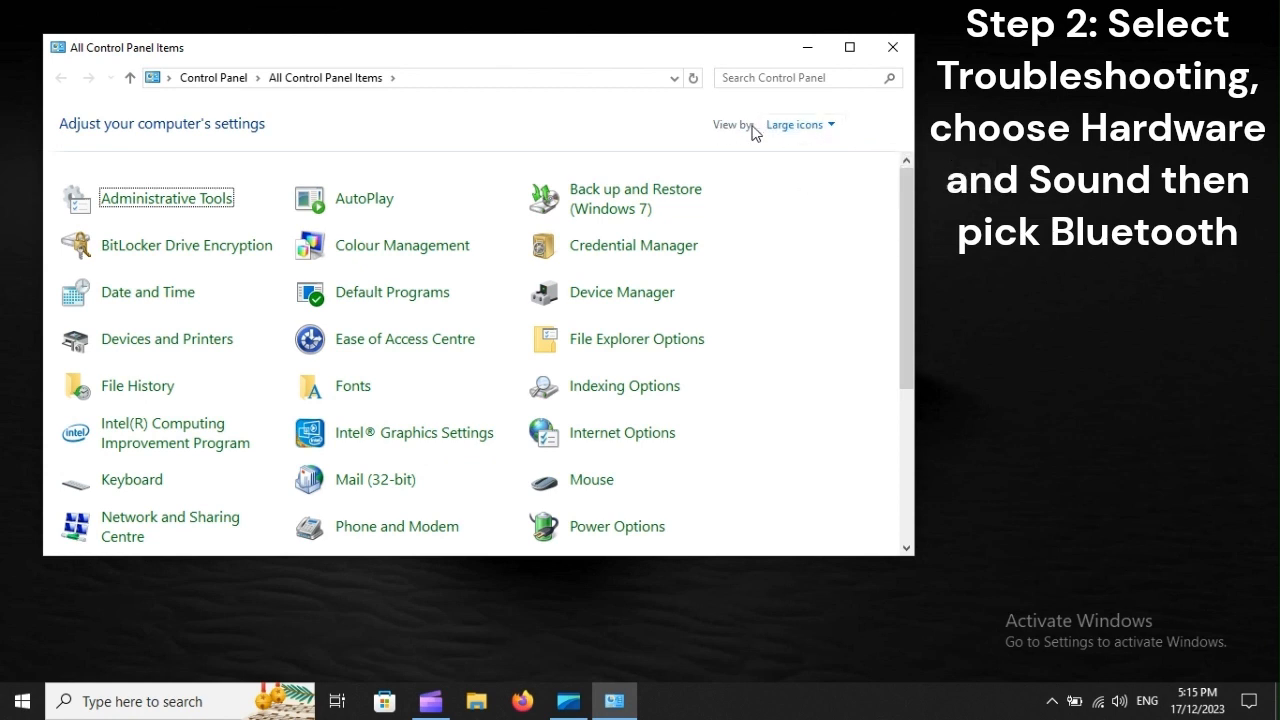
mouse_move(796, 124)
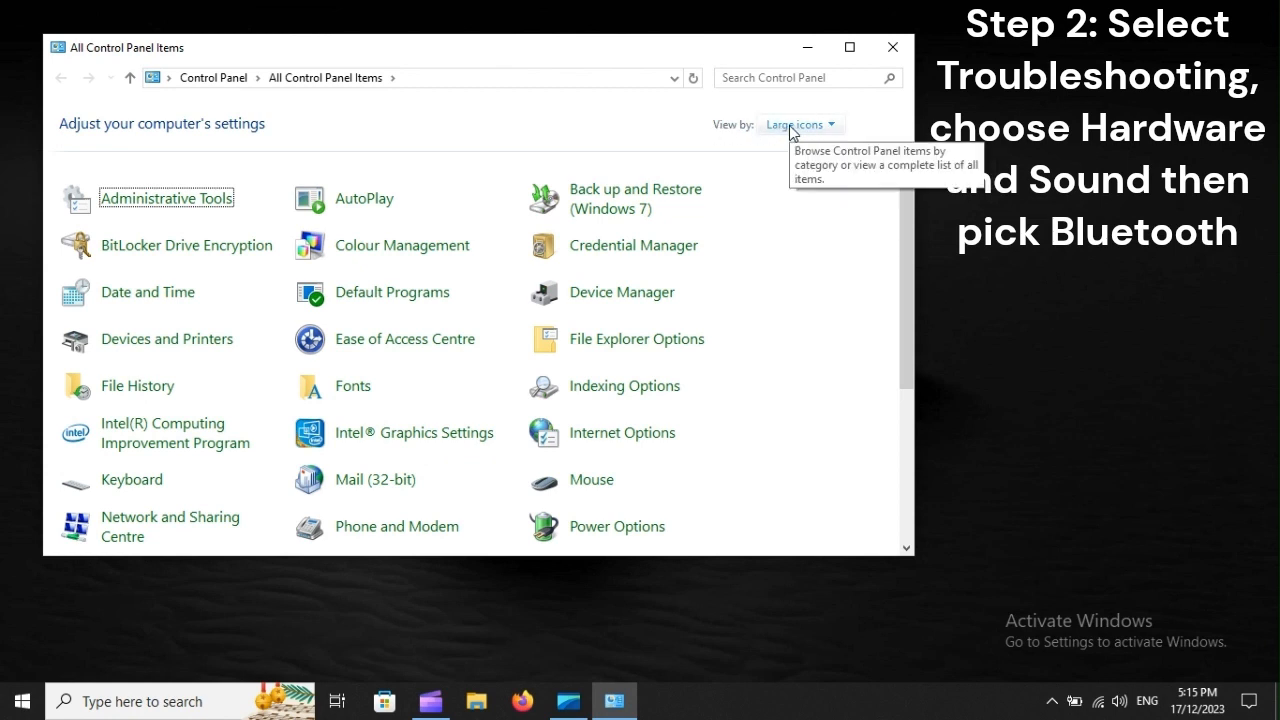
Find Troubleshooting in the All Control Panel Items list and go to it
scroll(down, 3)
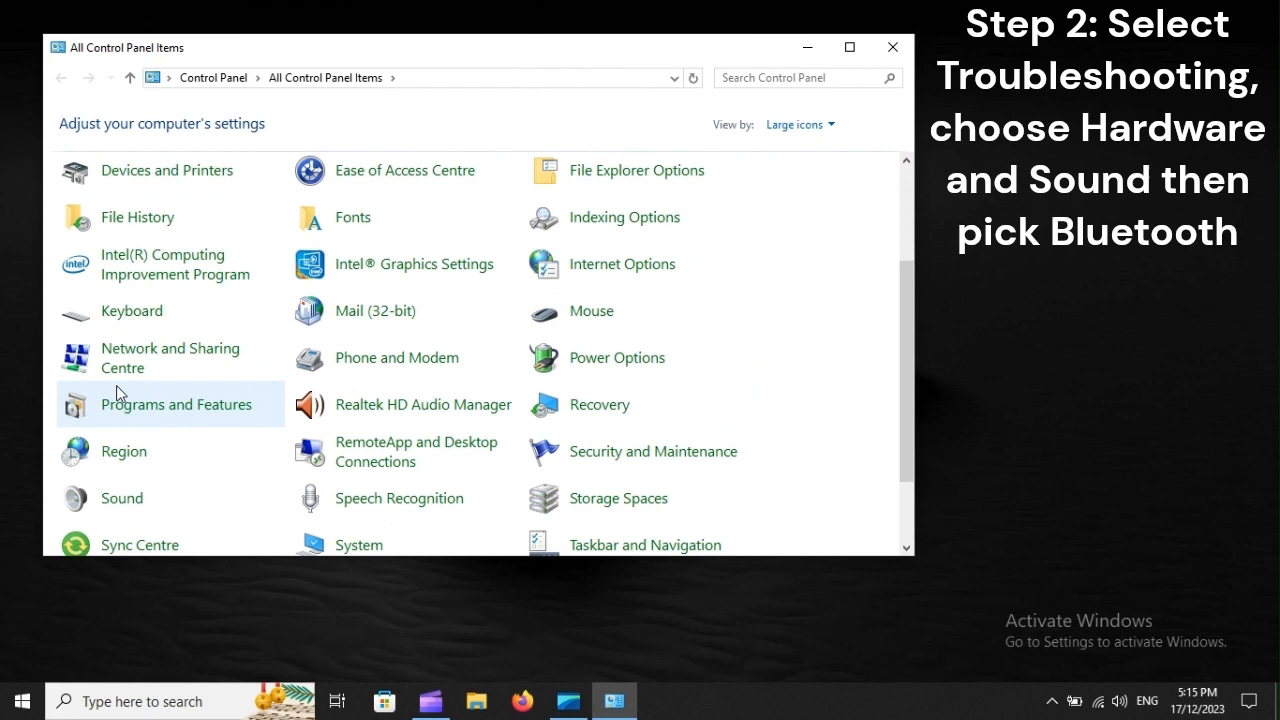
scroll(down, 3)
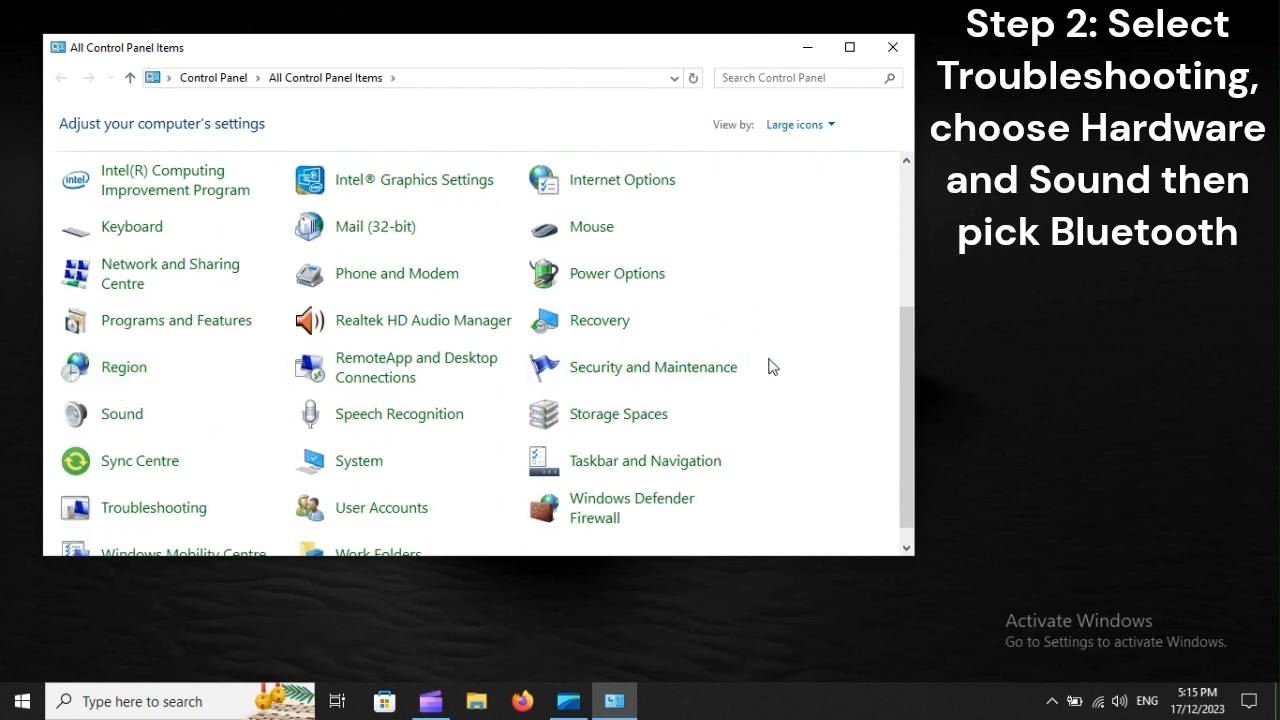
mouse_move(108, 520)
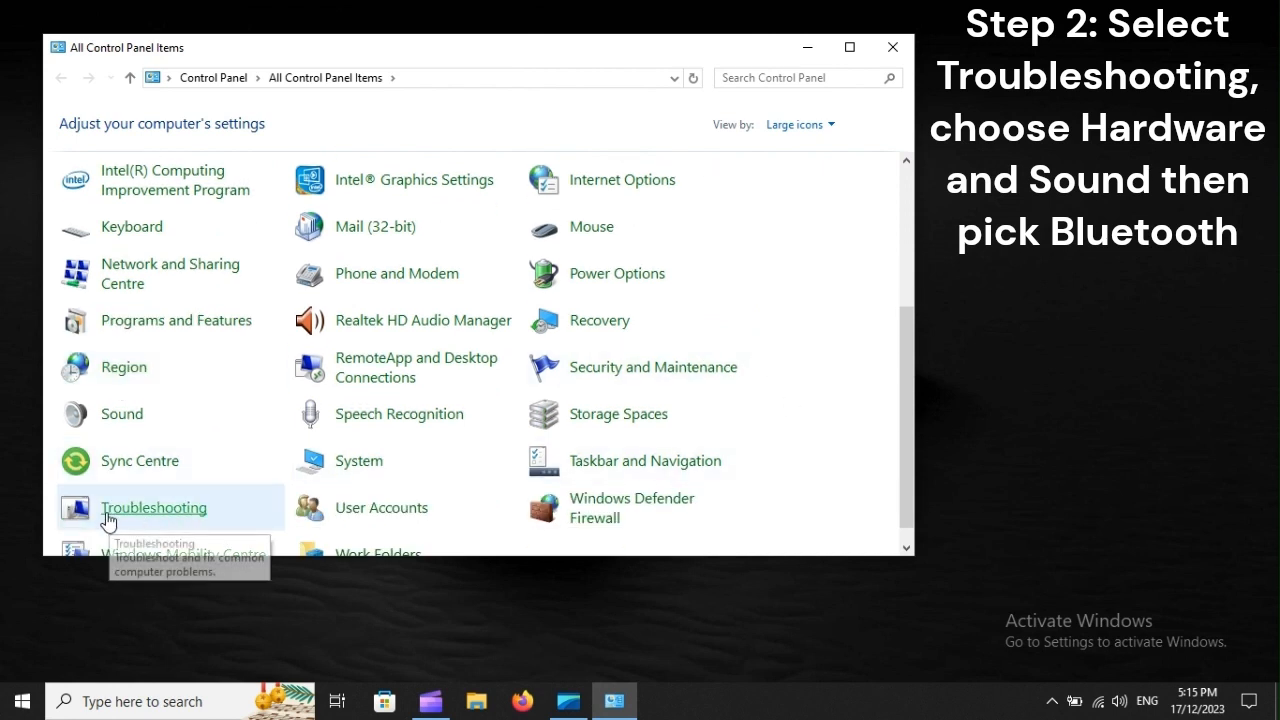
mouse_move(176, 512)
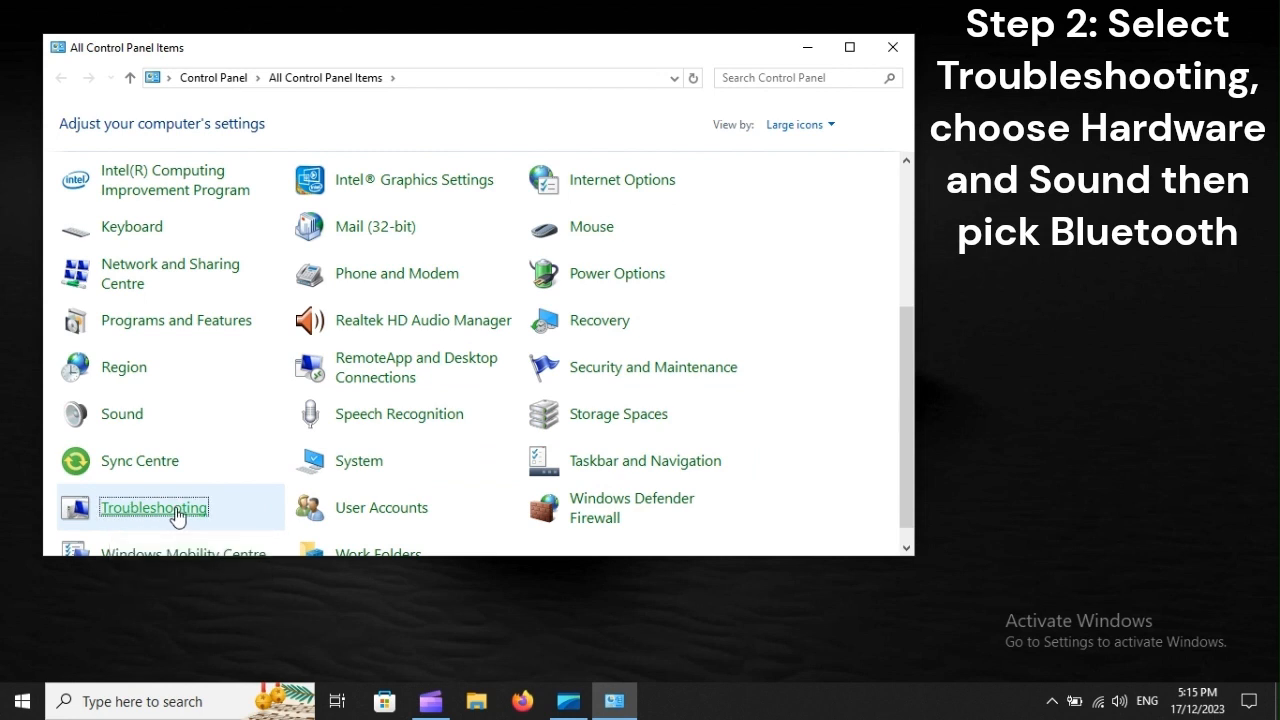
click(154, 508)
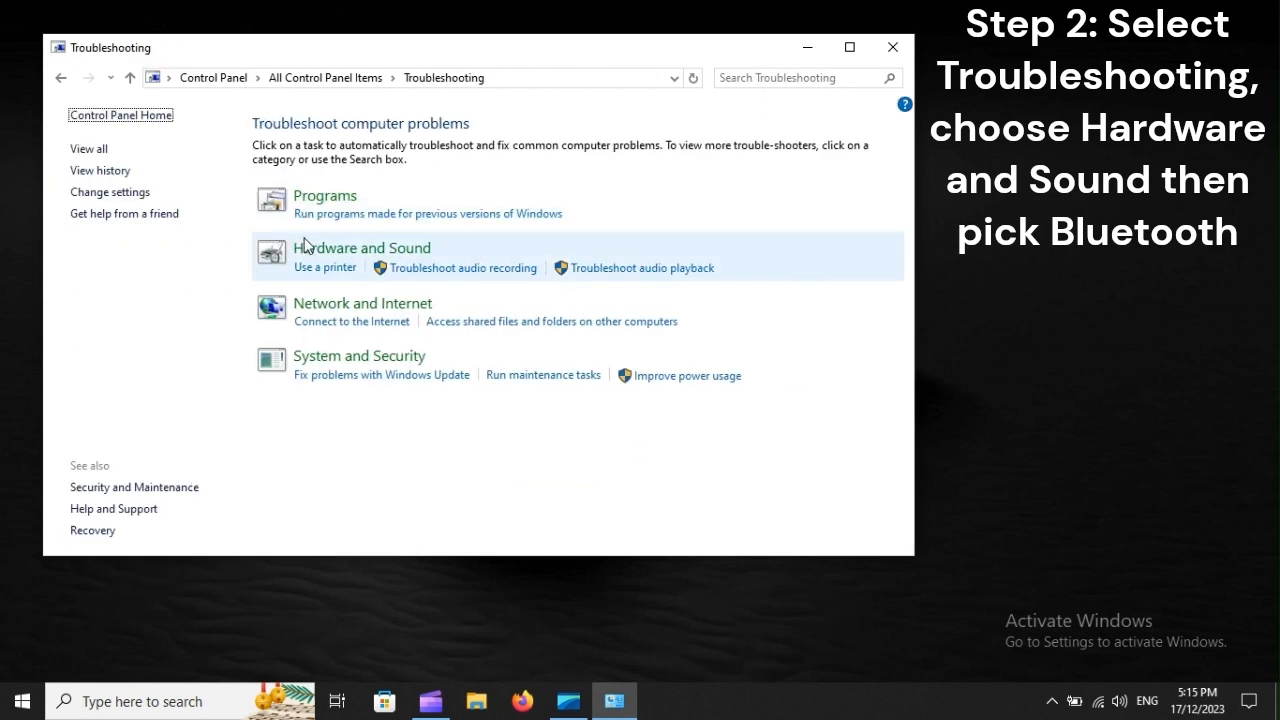
mouse_move(362, 248)
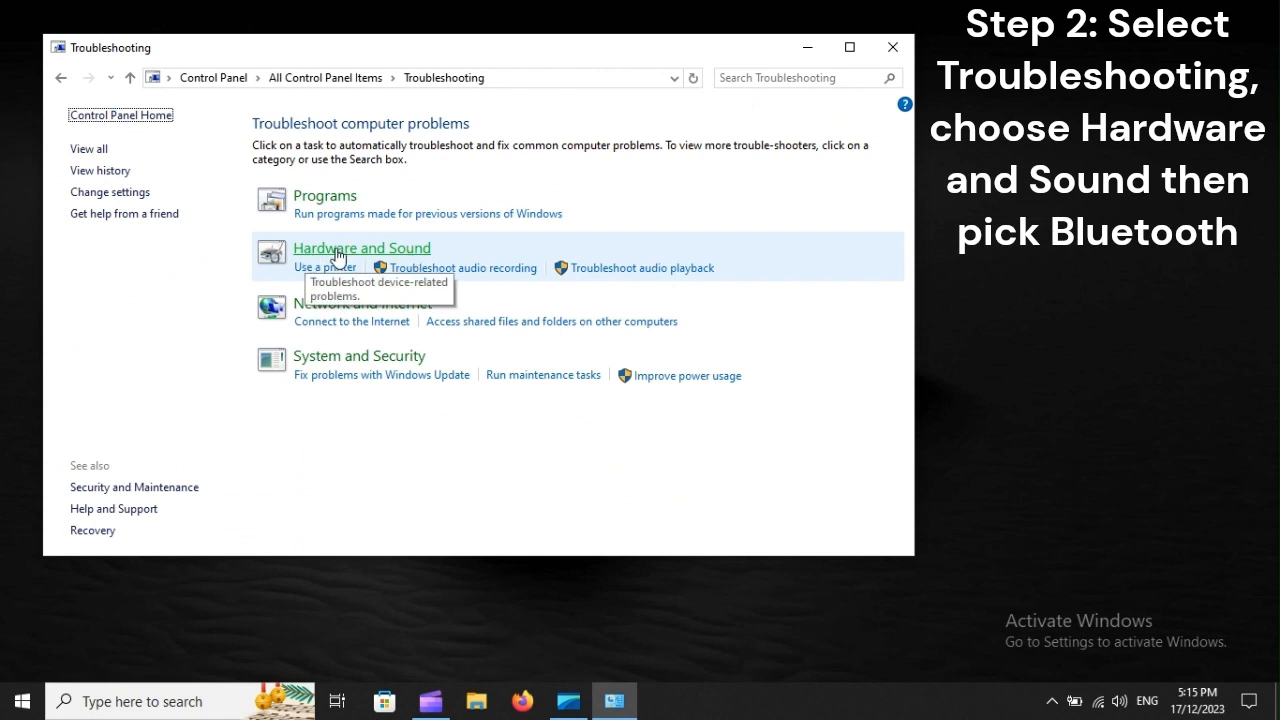
mouse_move(398, 256)
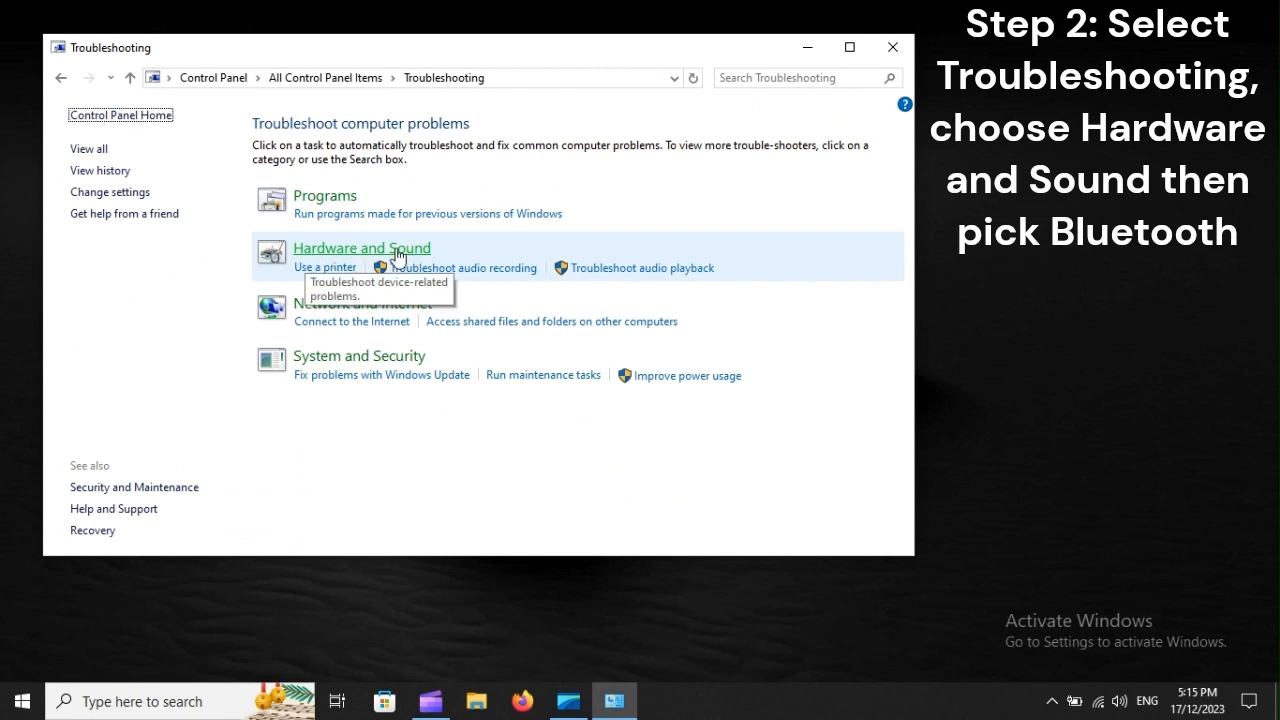
Under Hardware and Sound, launch the Bluetooth troubleshooter and start its scan
click(362, 248)
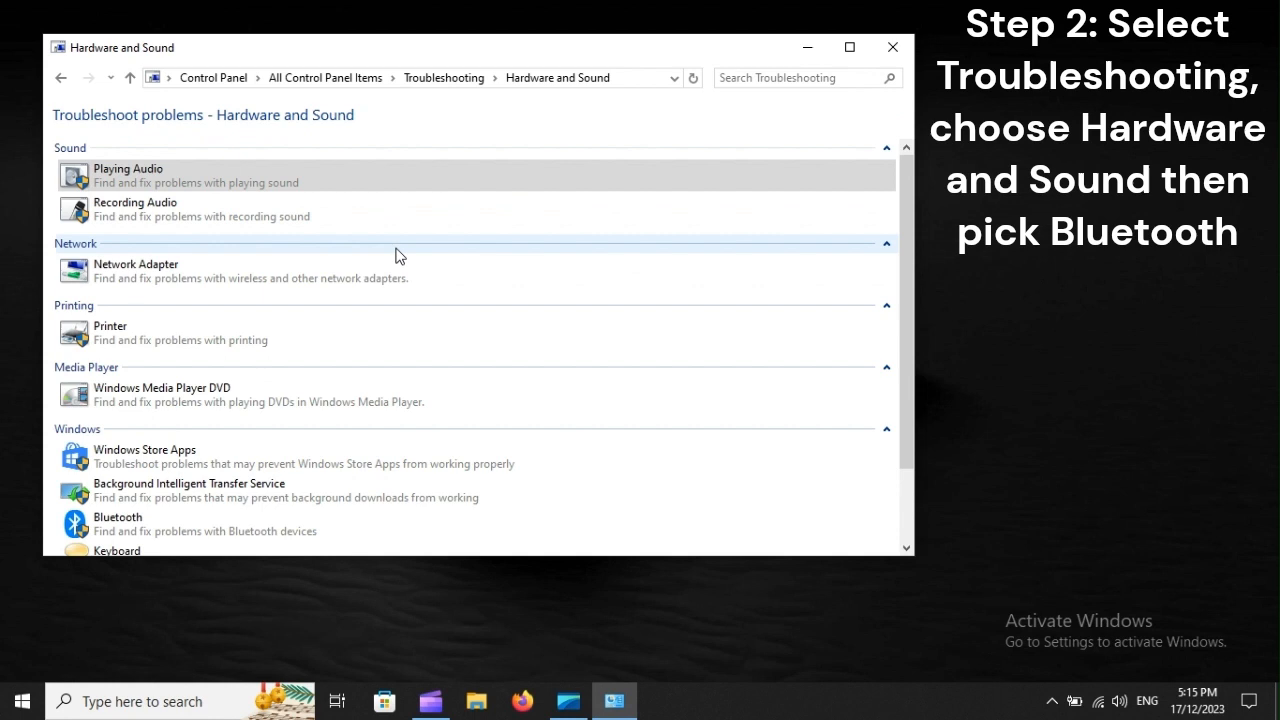
mouse_move(128, 524)
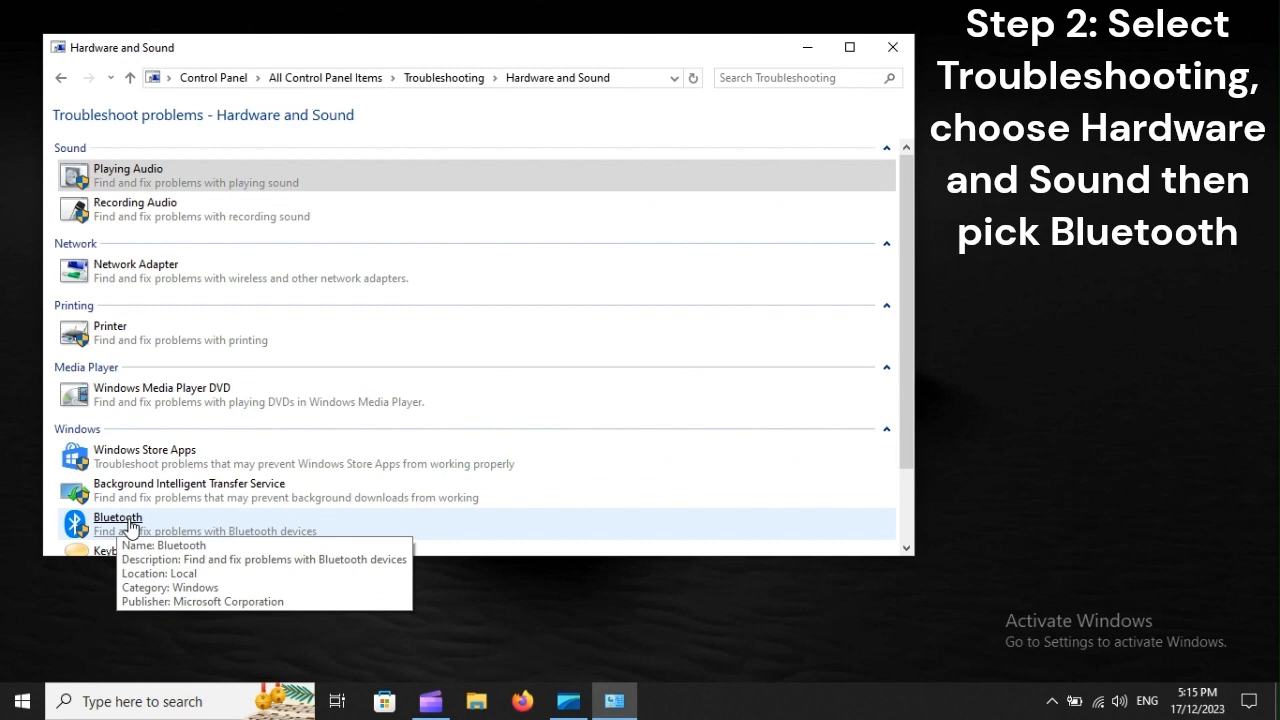
click(118, 516)
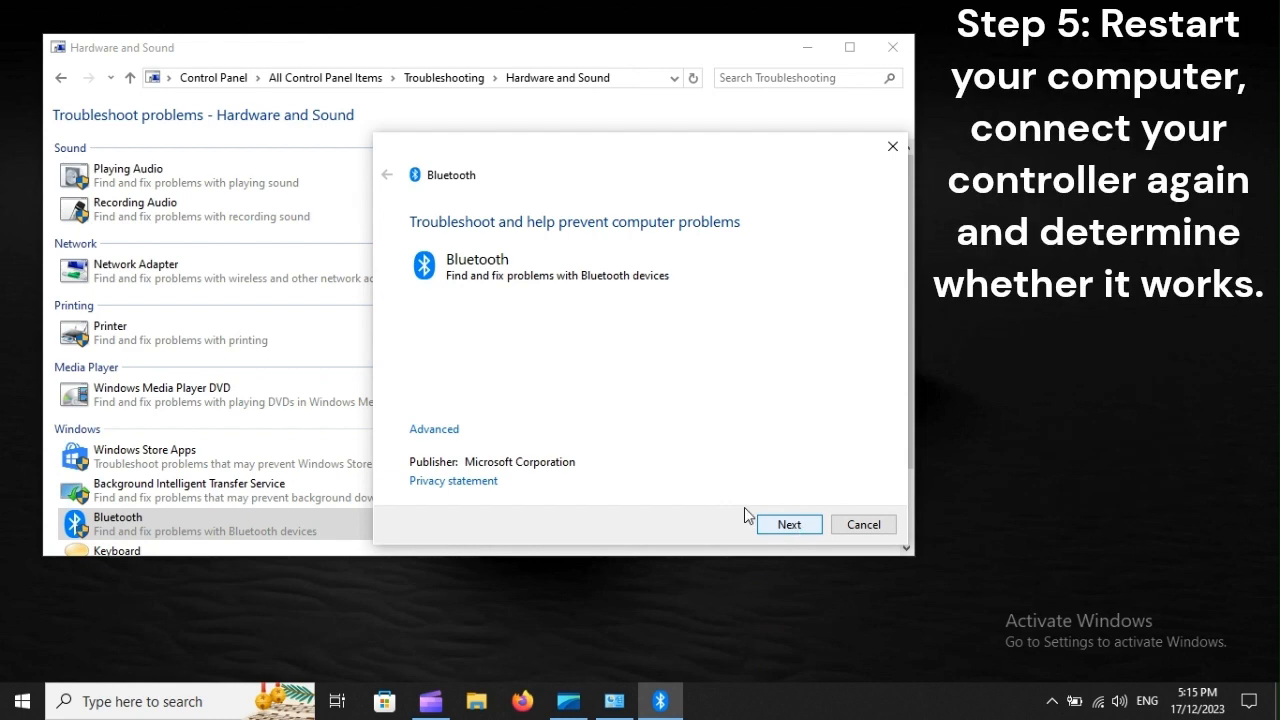
click(20, 700)
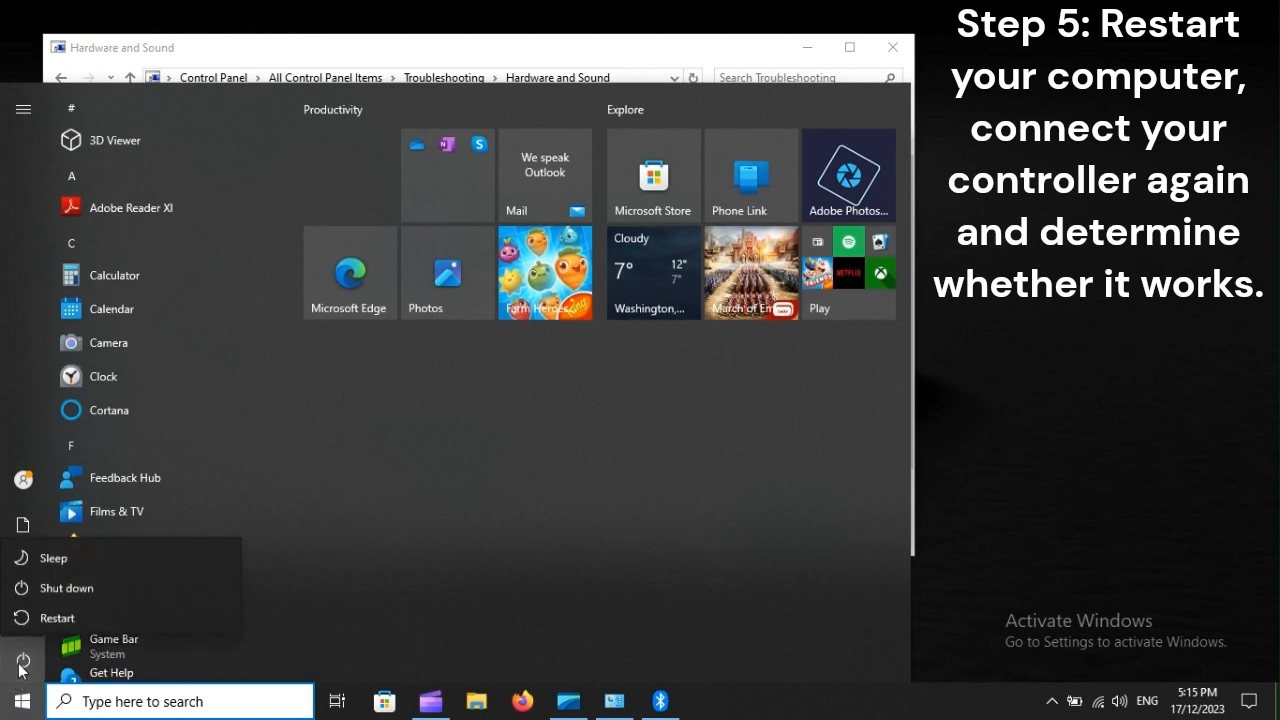
mouse_move(58, 612)
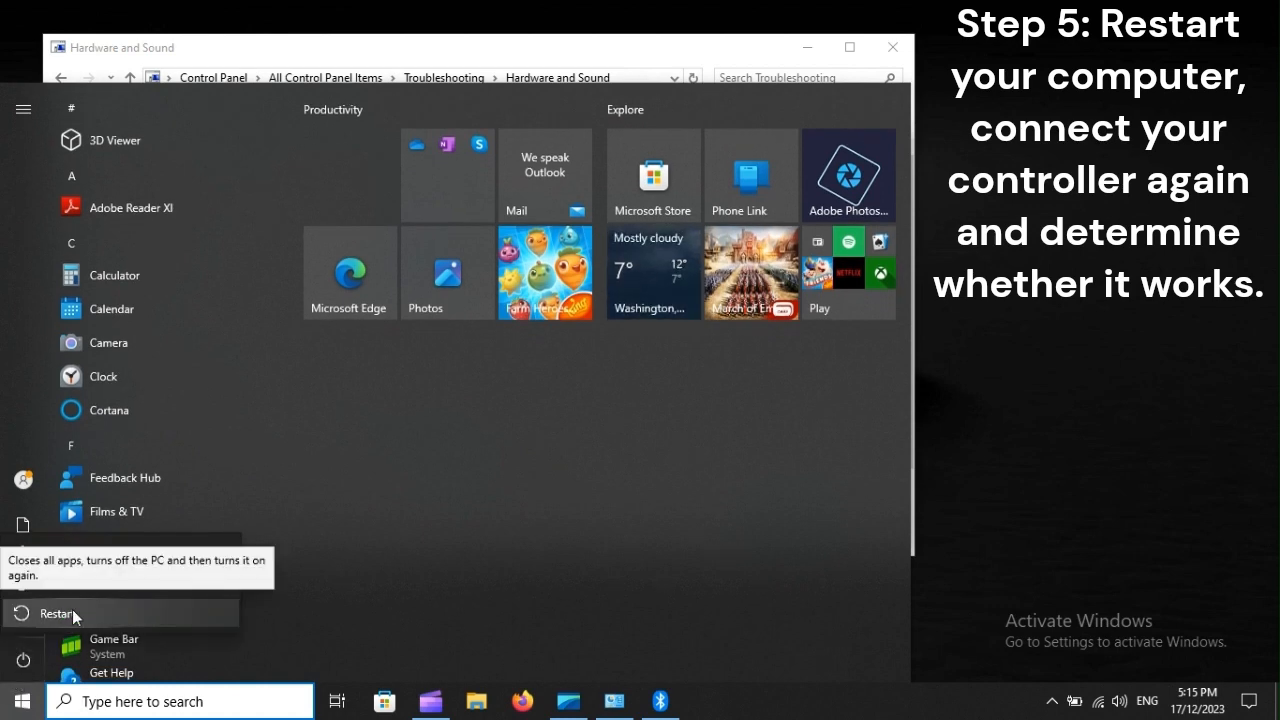
Choose Restart from the Start menu power options
click(56, 612)
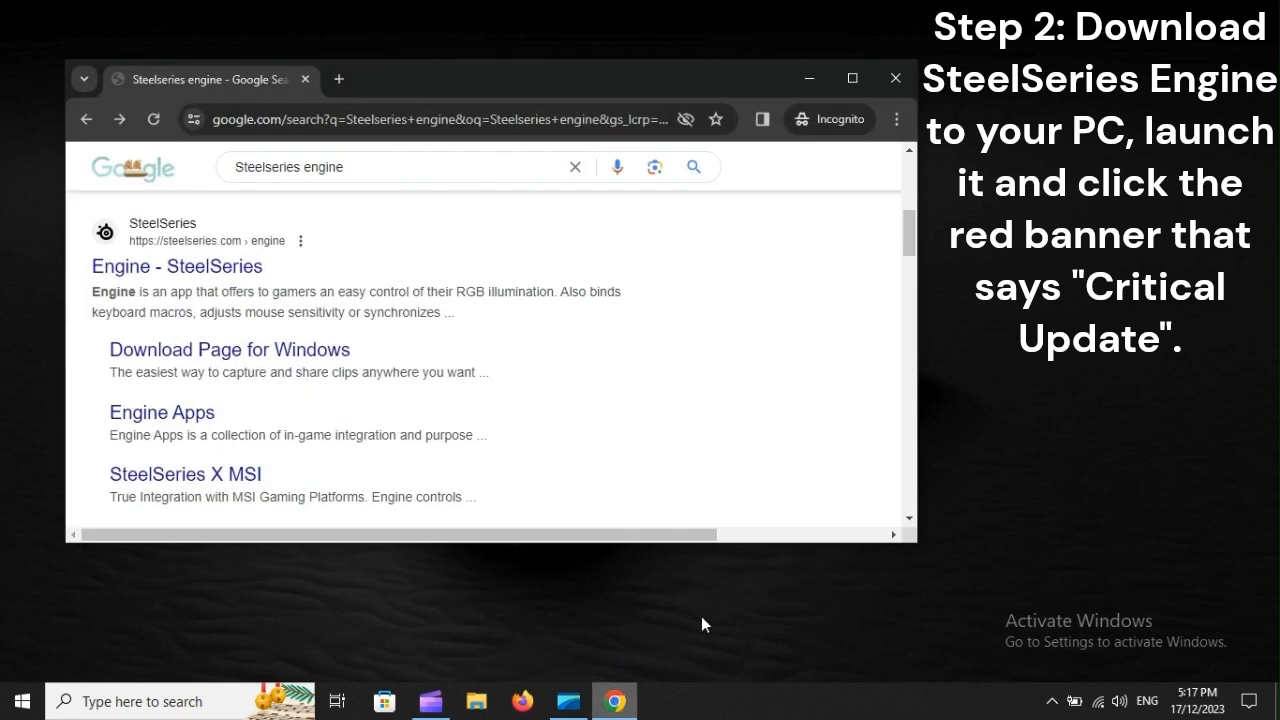
mouse_move(112, 276)
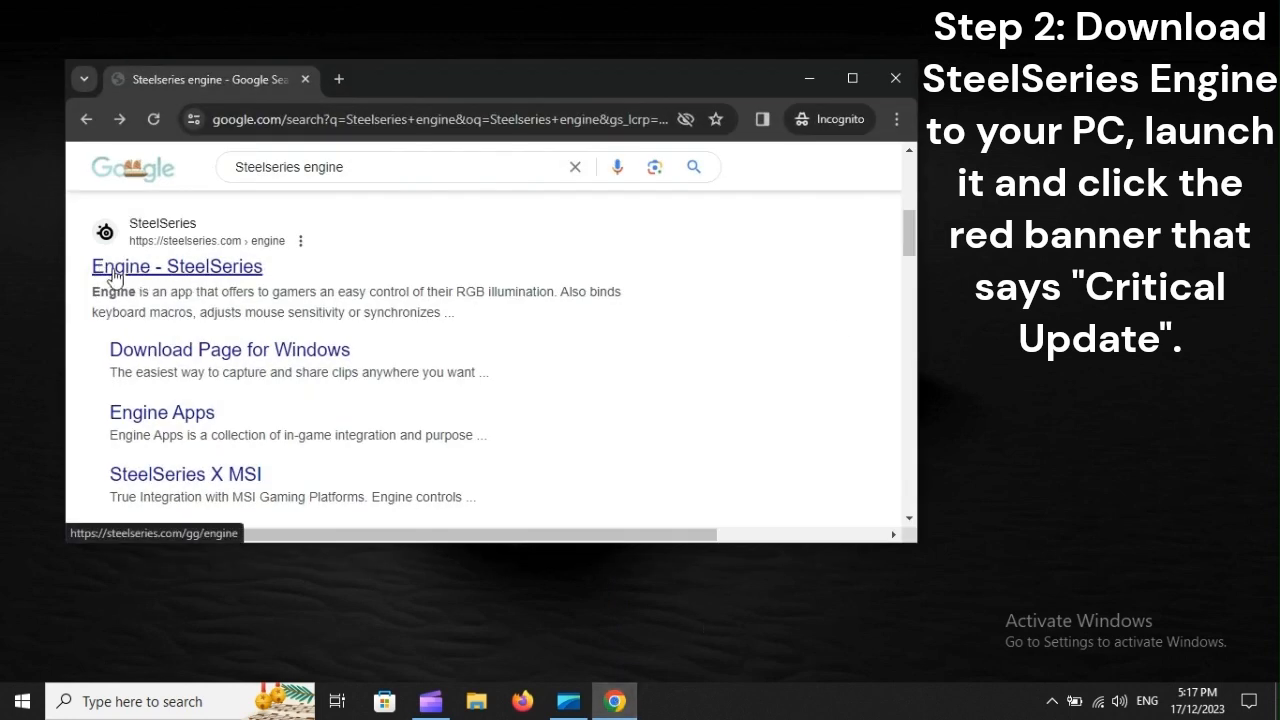
mouse_move(218, 272)
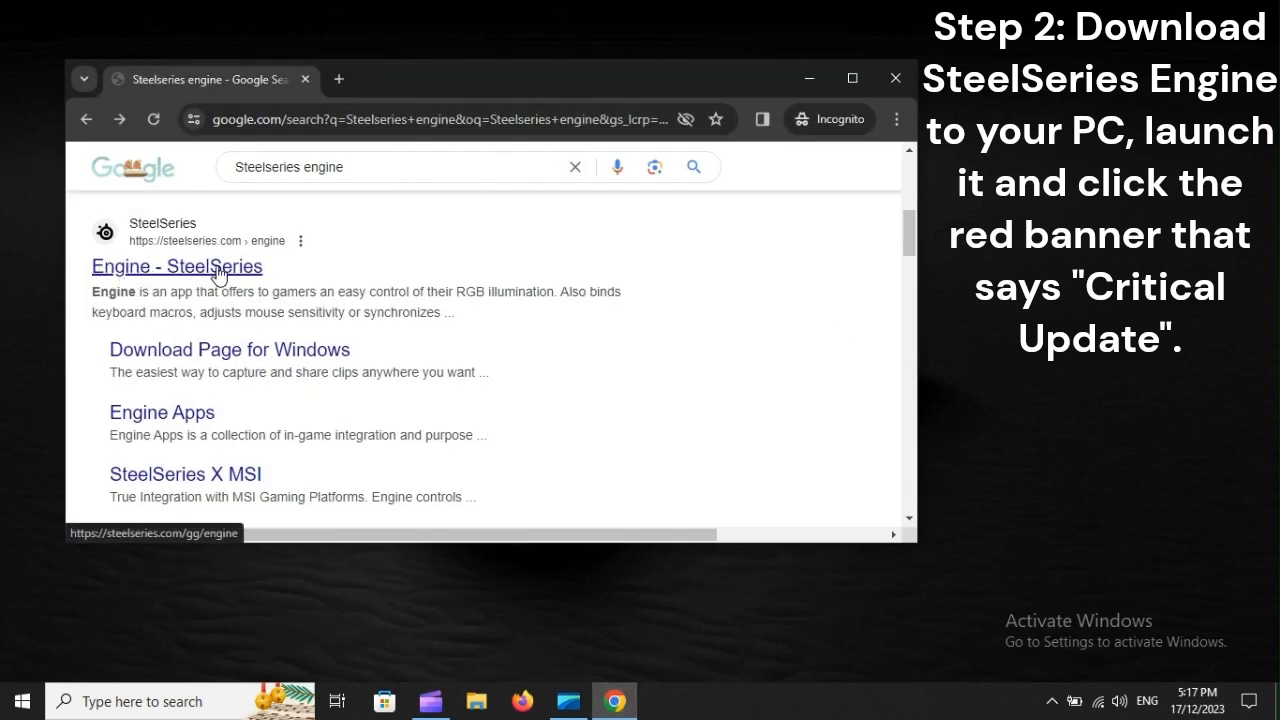
Follow the 'Engine - SteelSeries' search result to the Engine page
click(176, 266)
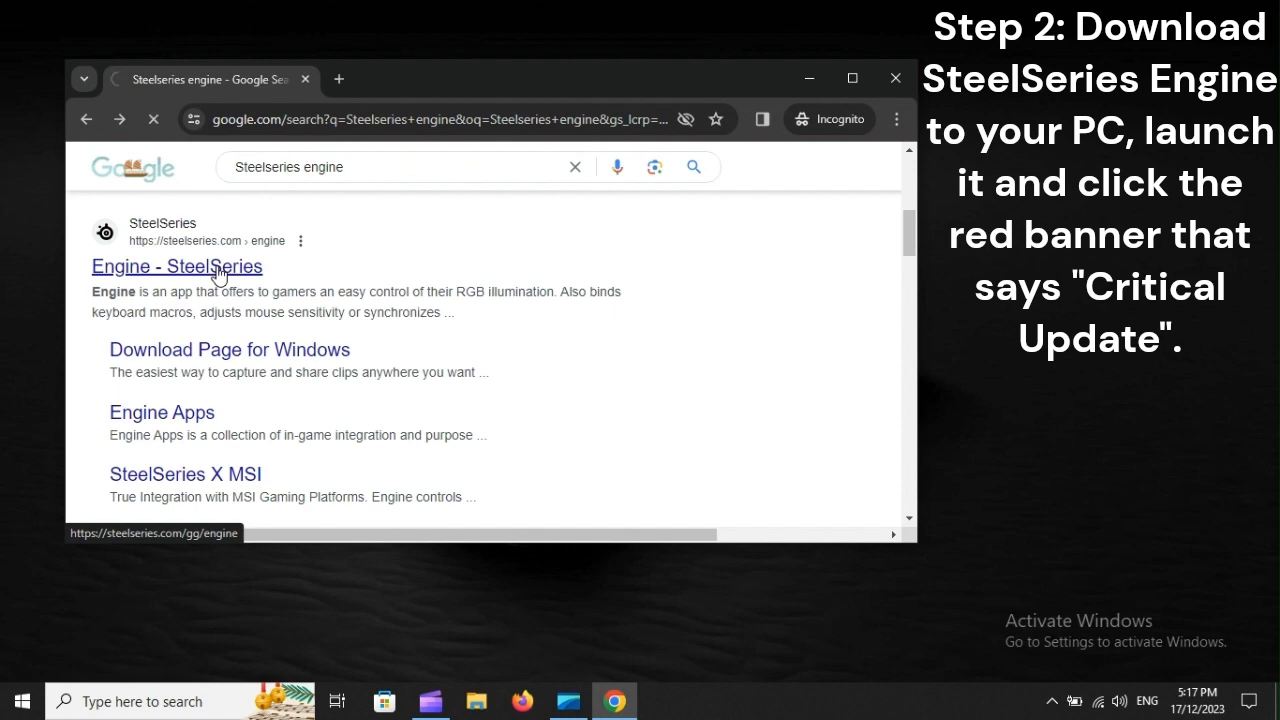
click(176, 266)
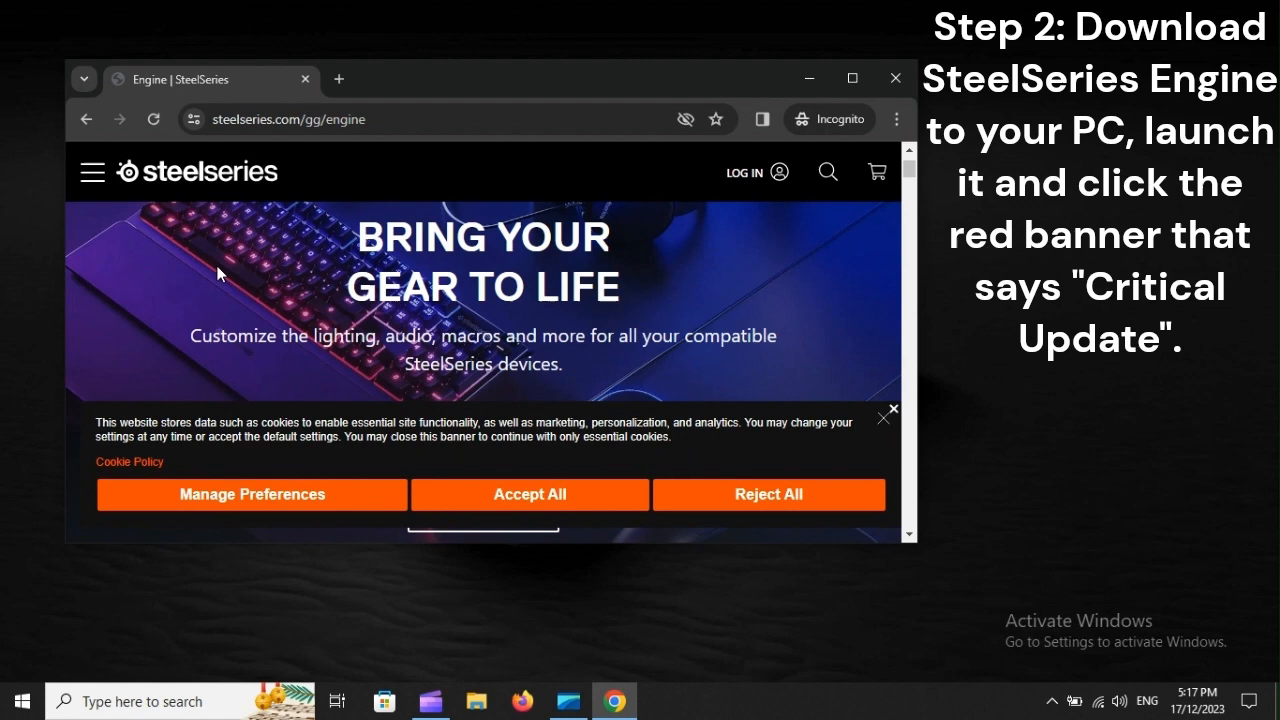
Get the Free Download of SteelSeries Engine for Windows 10+, then return to Windows Settings
scroll(down, 3)
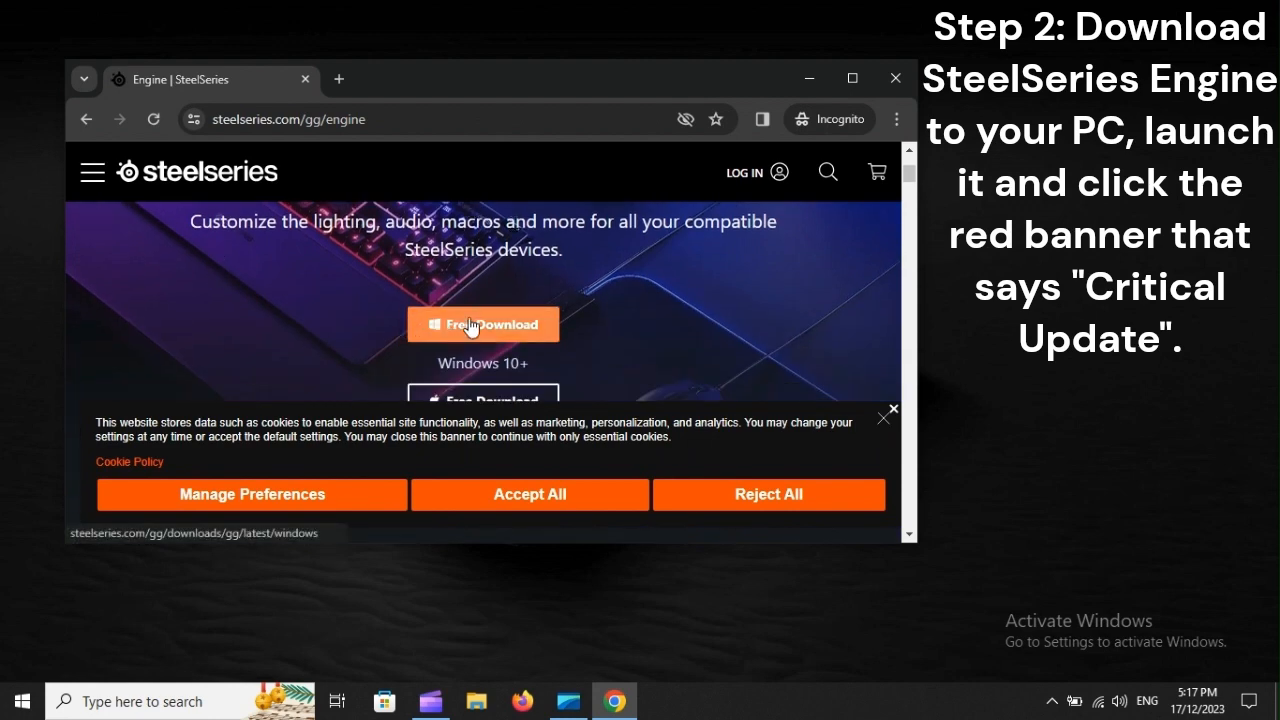
mouse_move(536, 336)
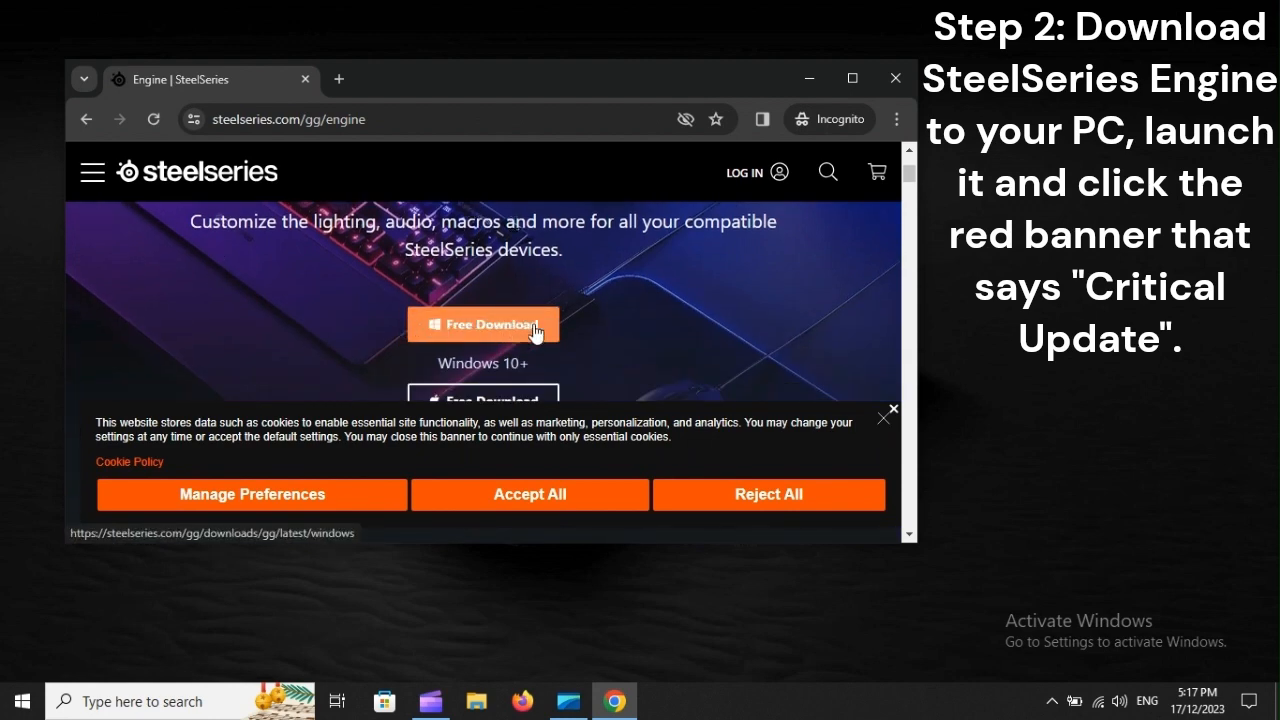
click(896, 78)
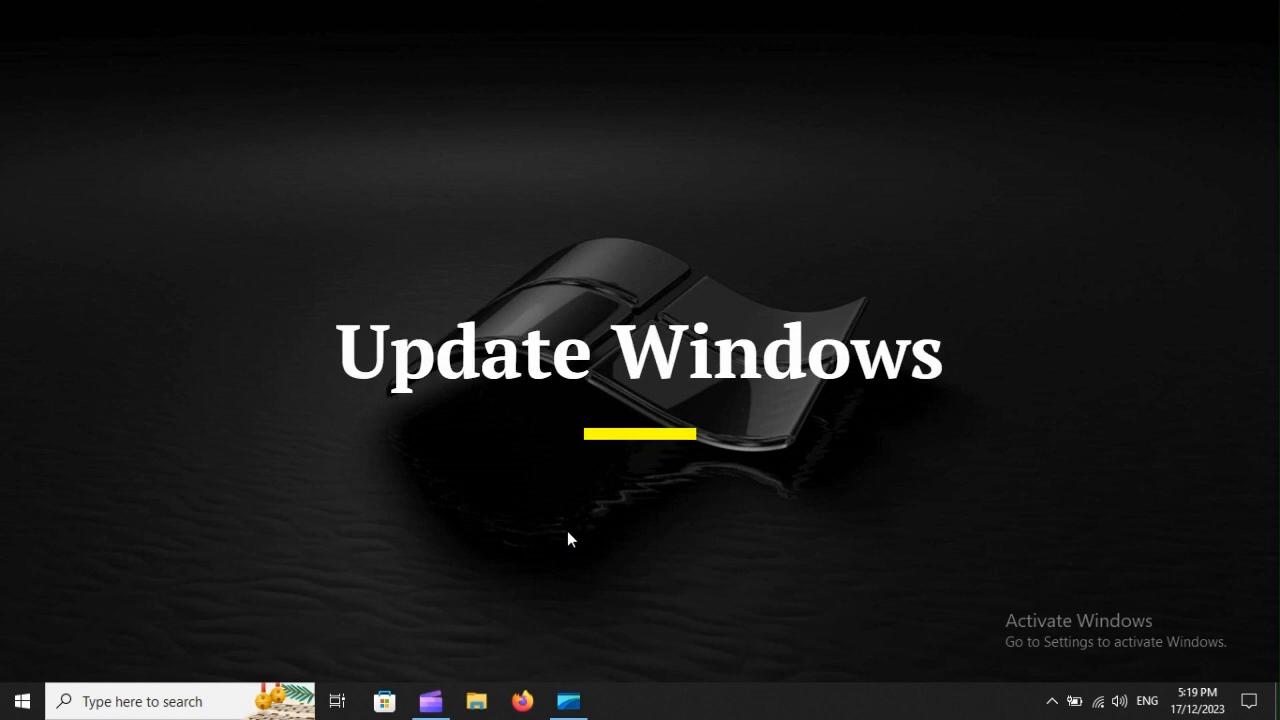
key(win+i)
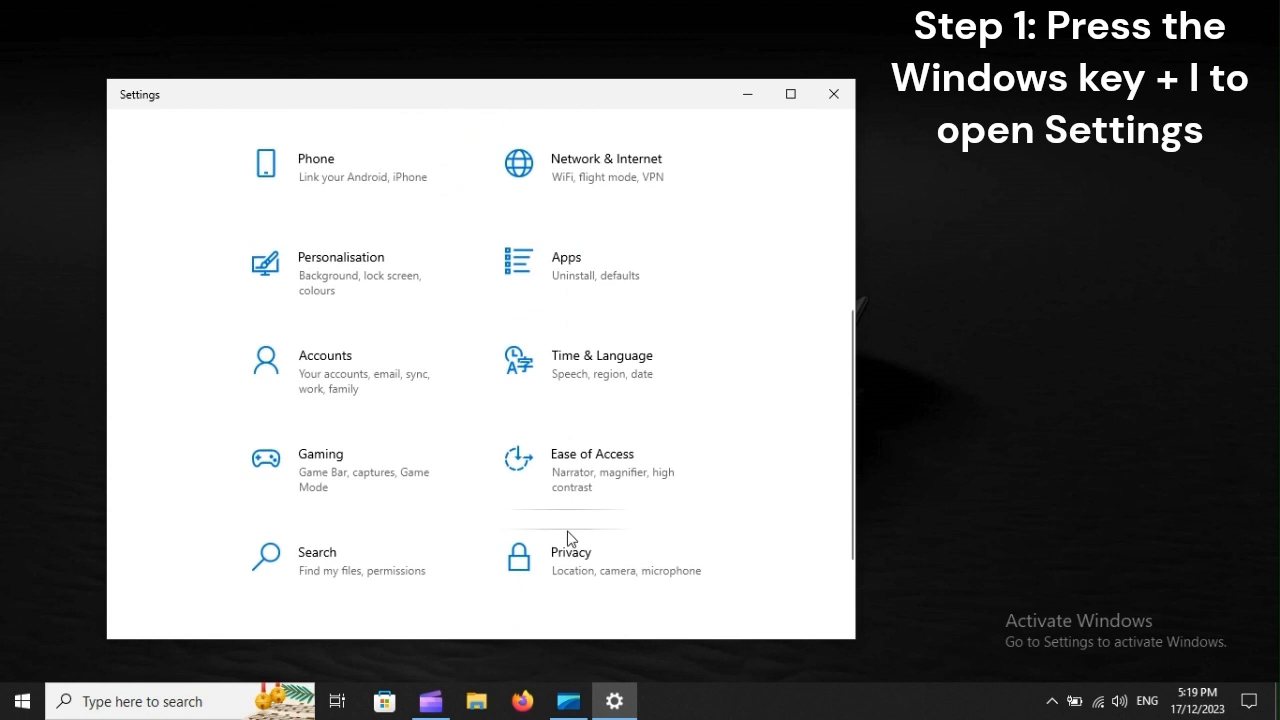
scroll(down, 3)
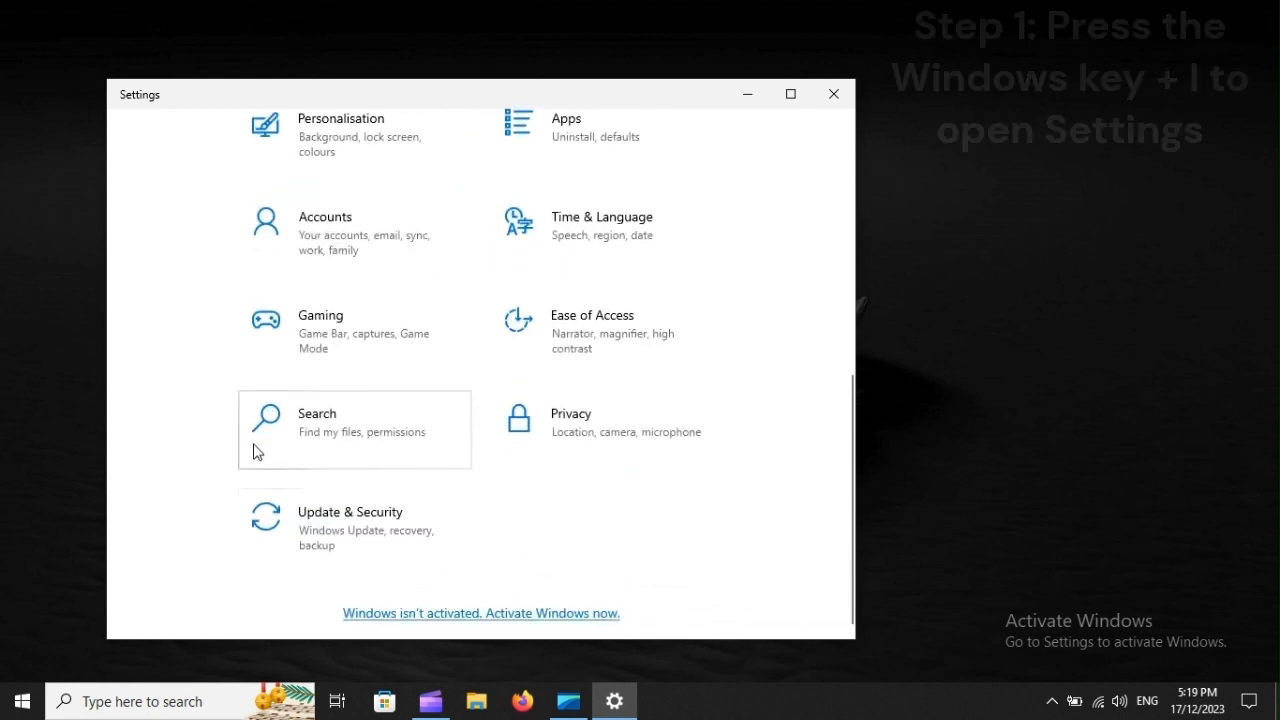
mouse_move(322, 524)
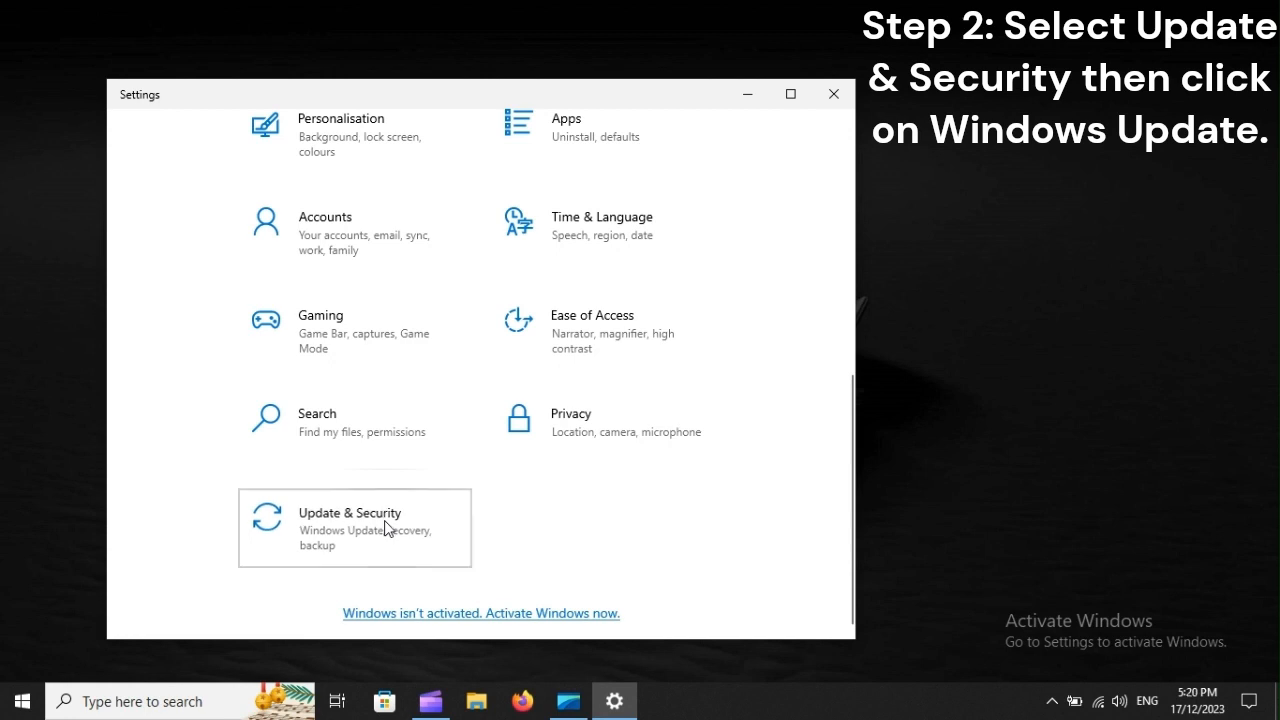
Go to Update & Security > Windows Update to confirm the PC is up to date
click(350, 528)
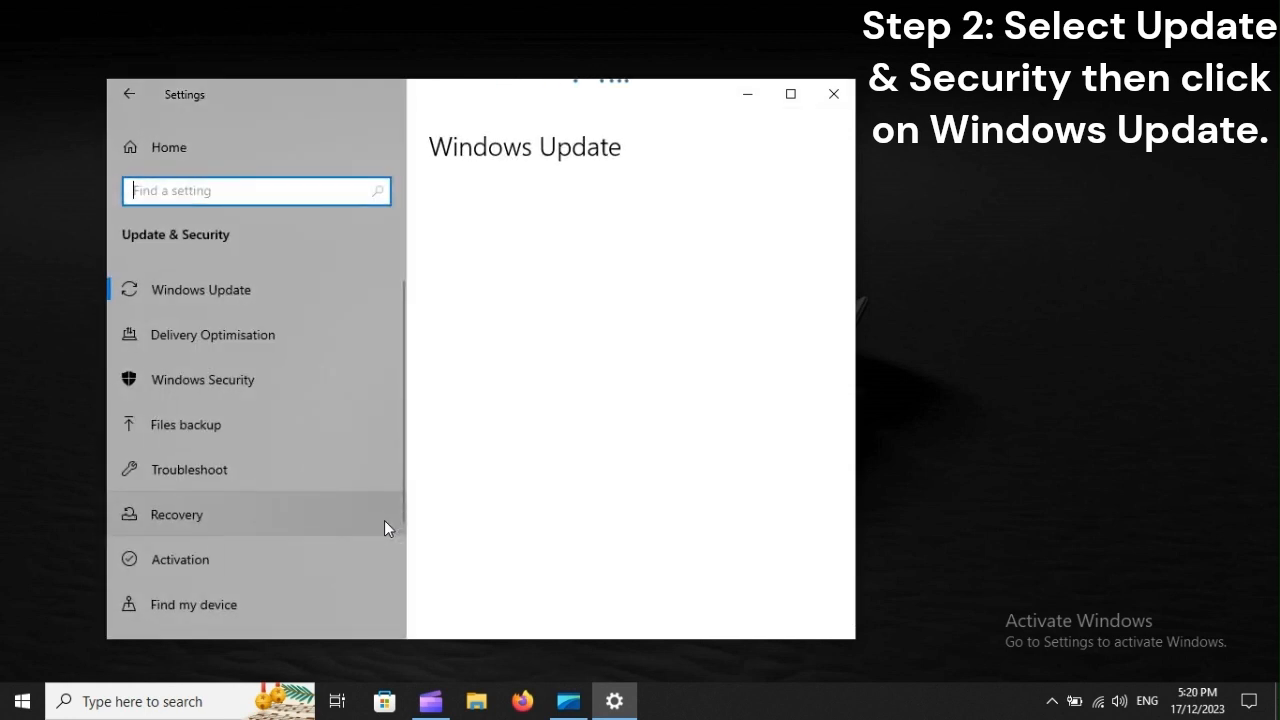
mouse_move(200, 288)
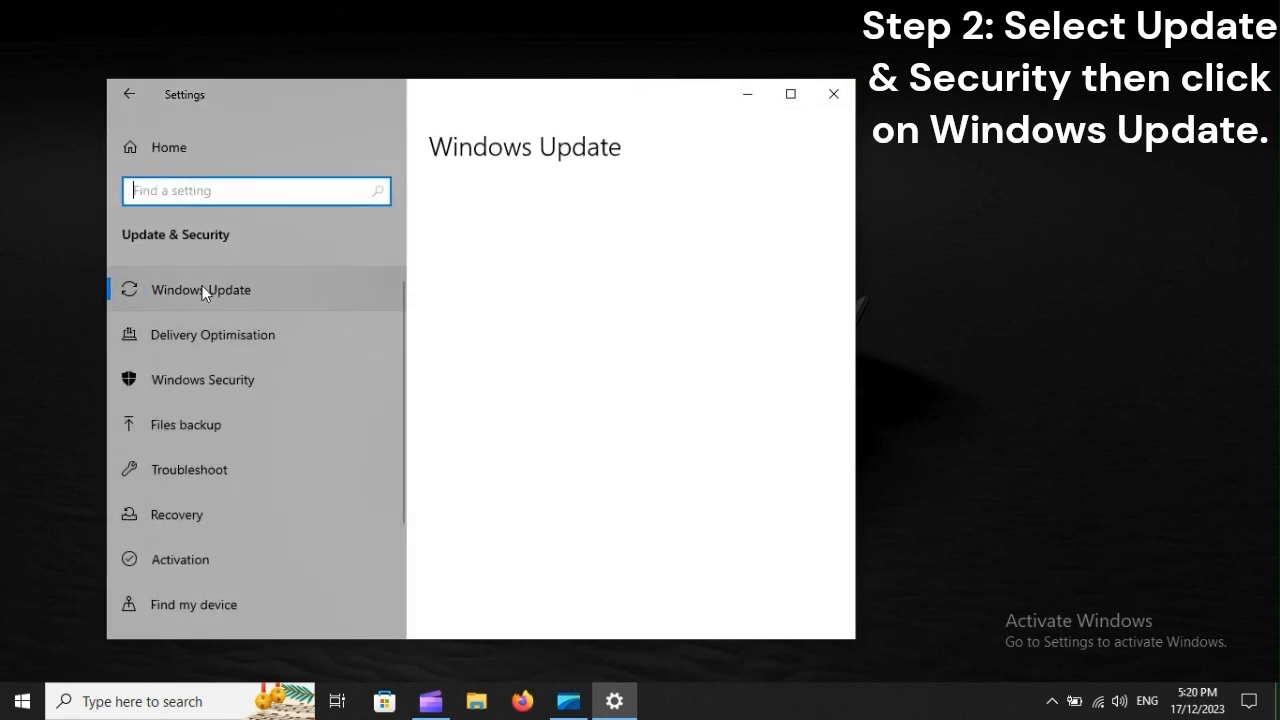
click(200, 288)
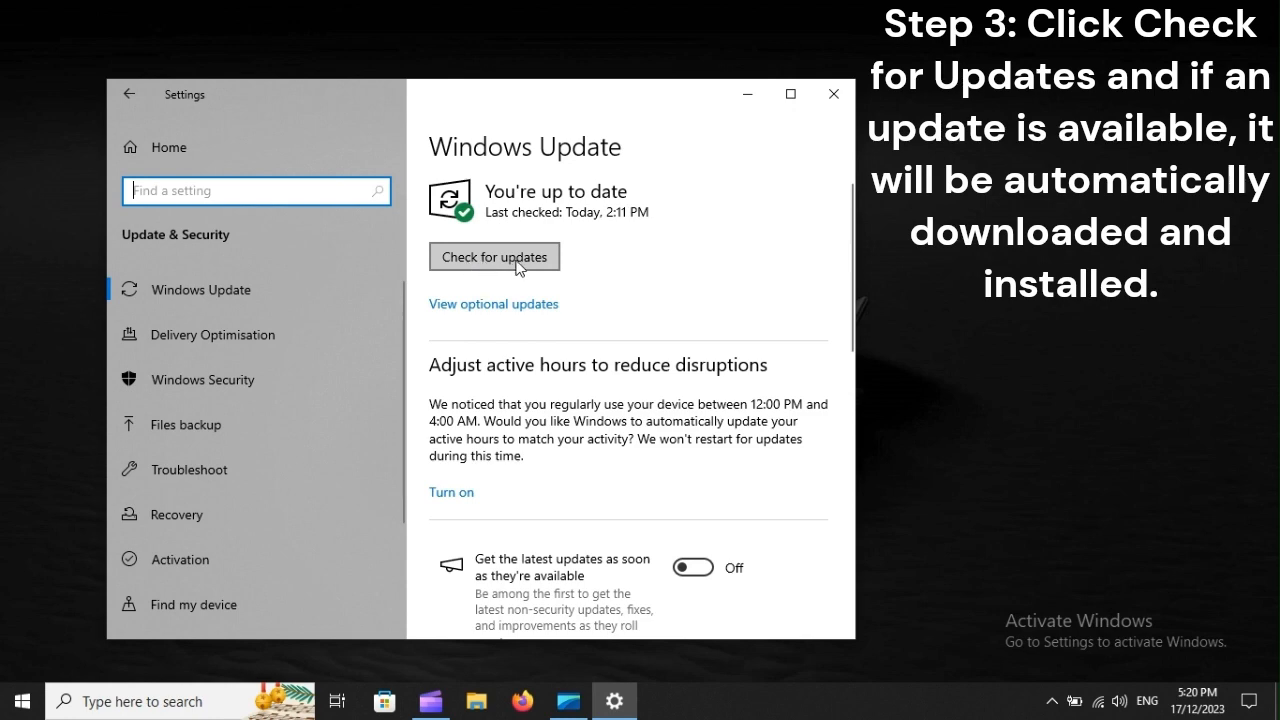
mouse_move(22, 700)
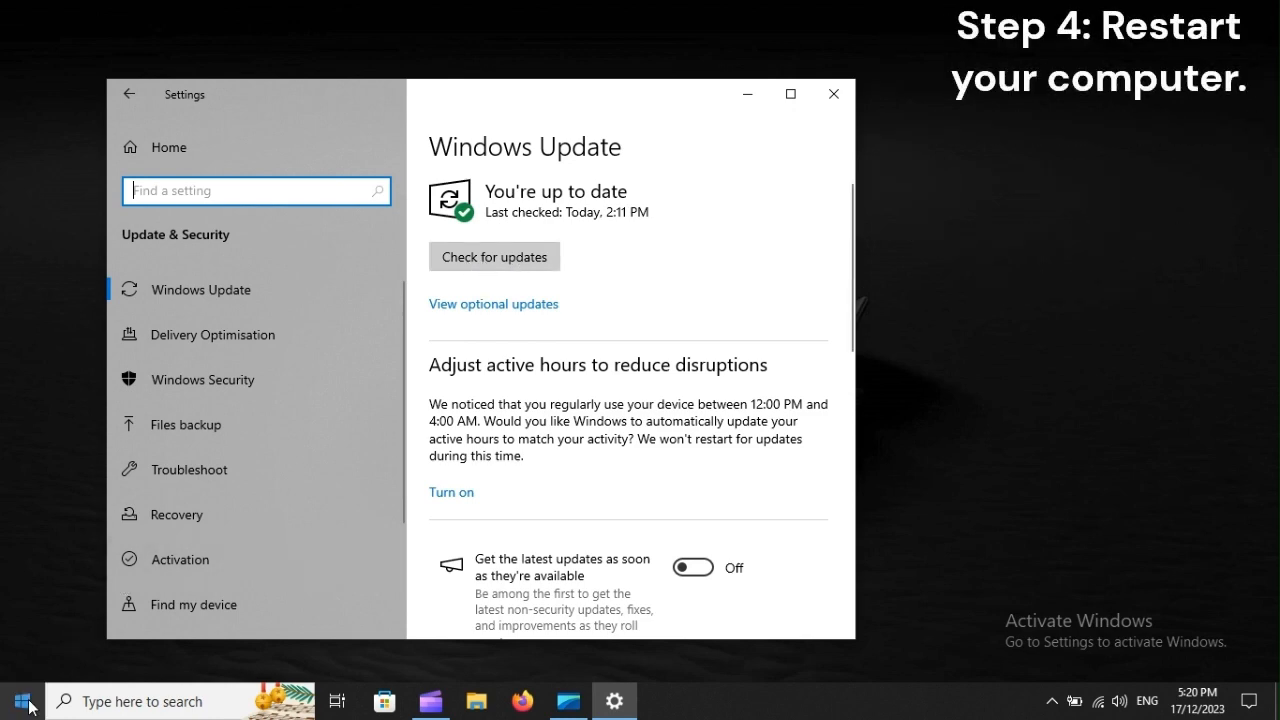